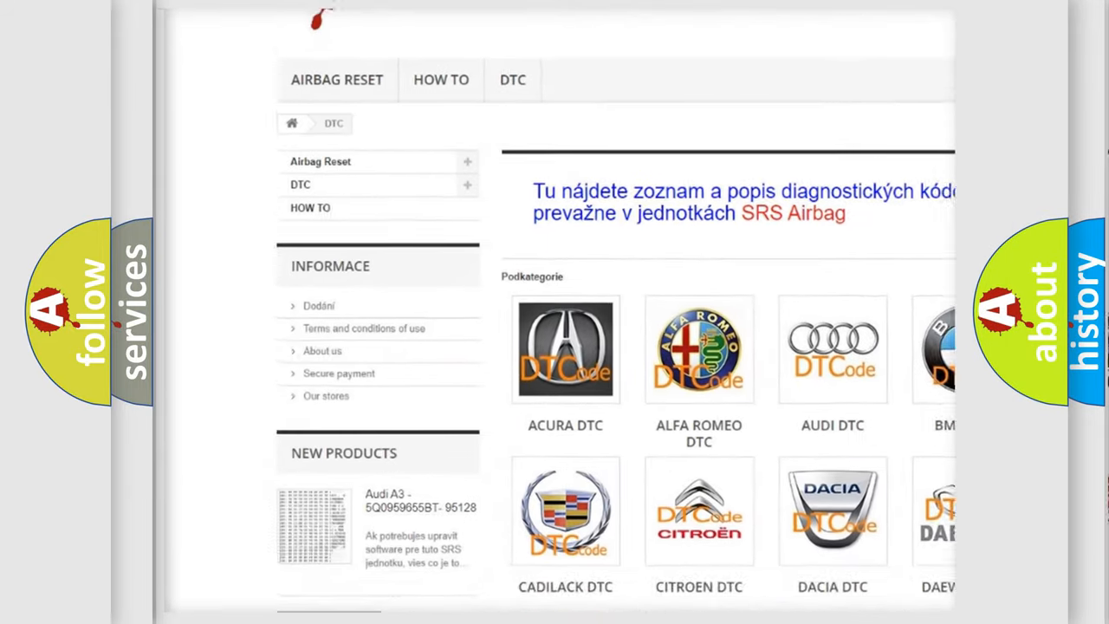
Scroll the DTC catalogue page down past the car-brand logos to the B1 fault-code table.
scroll(down, 3)
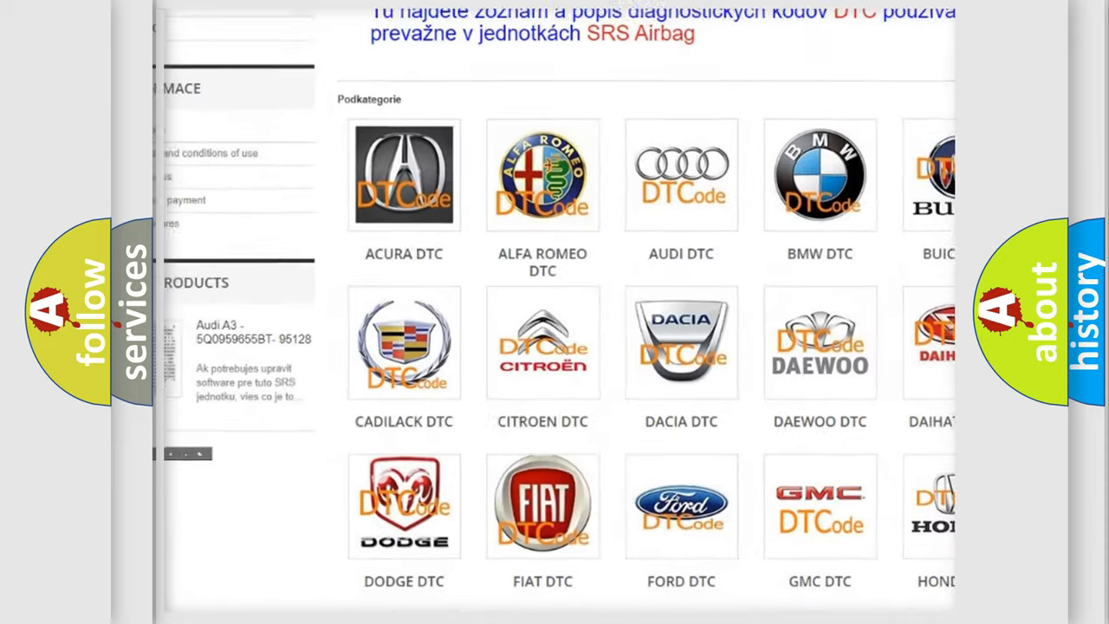
scroll(down, 3)
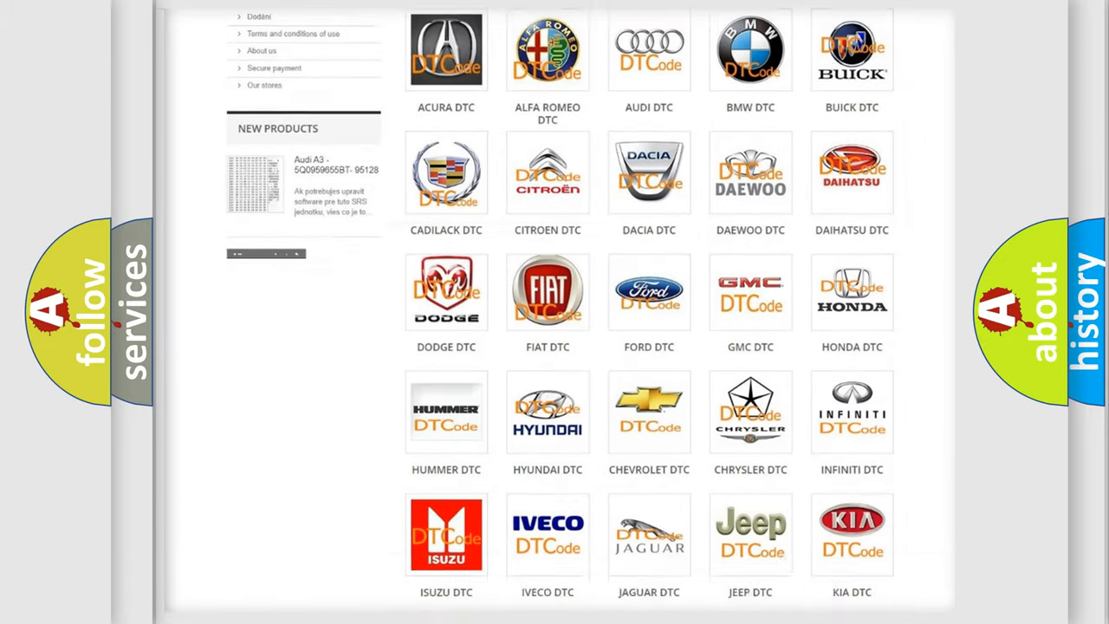
scroll(down, 3)
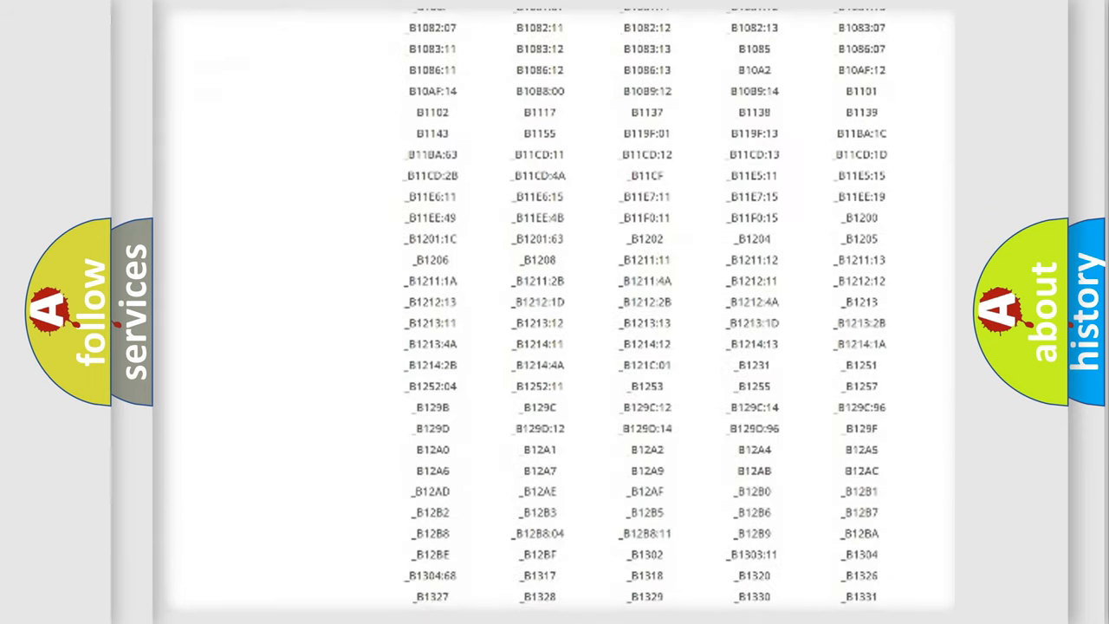
scroll(down, 3)
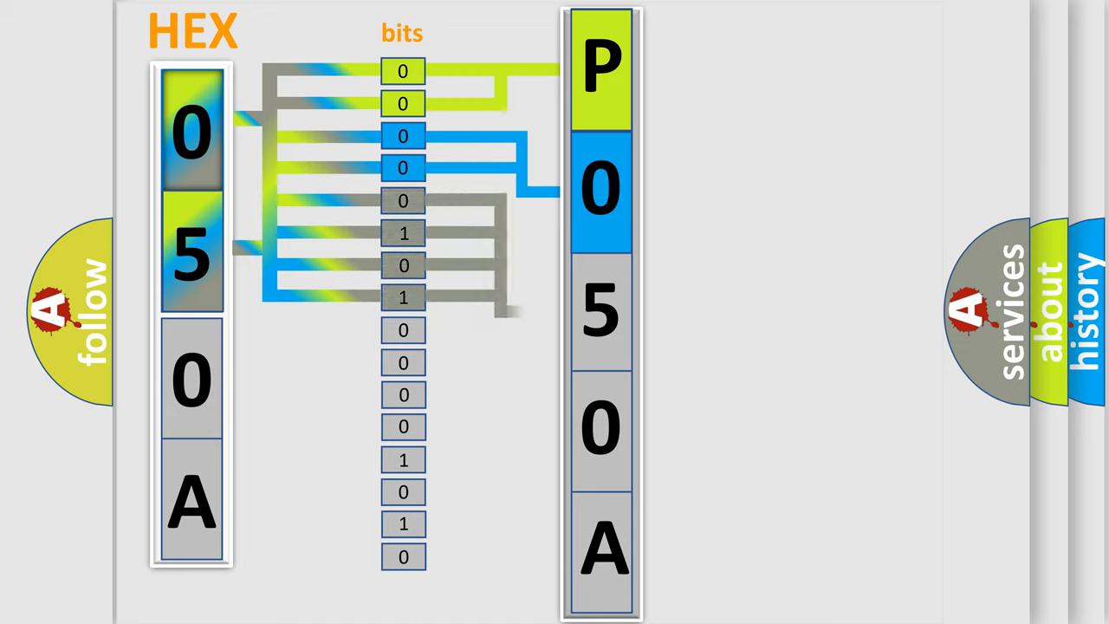
Advance the animation to reveal the 4-bit binary-to-hex lookup table beside the 050A-to-P050A diagram.
click(603, 312)
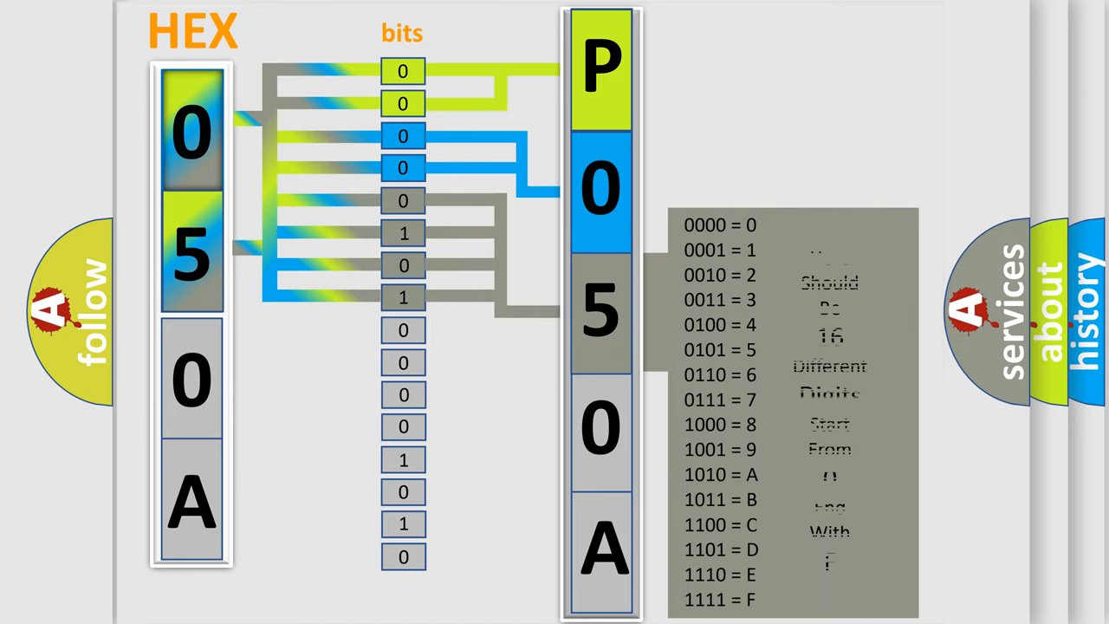